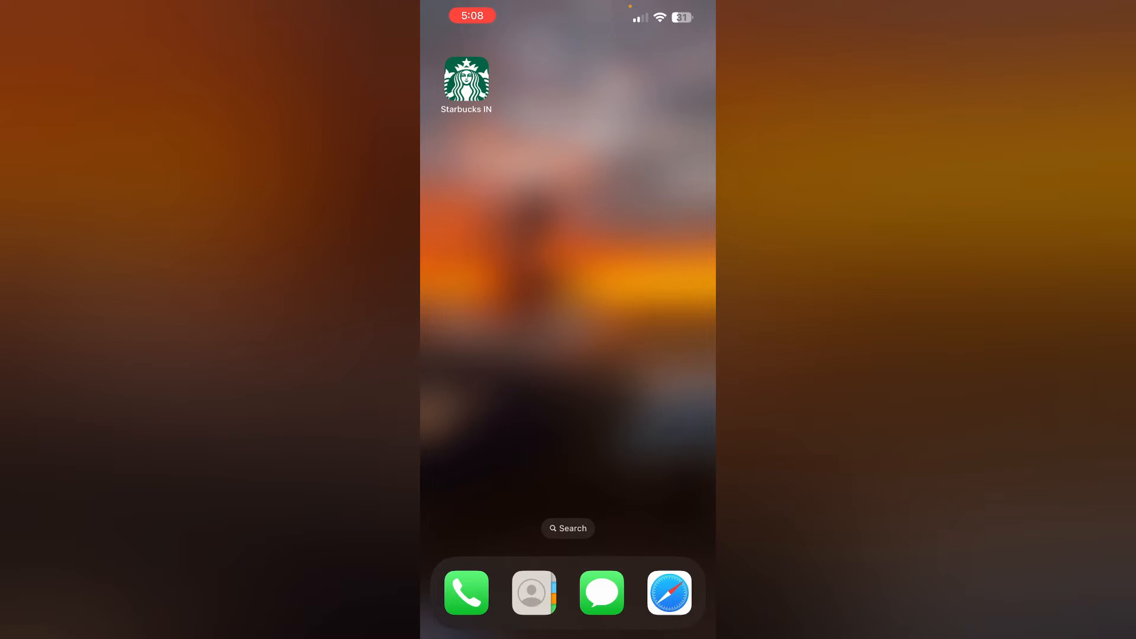
- Launch the Starbucks IN app and view the Rewards page showing Welcome Tier with 0 stars
click(466, 81)
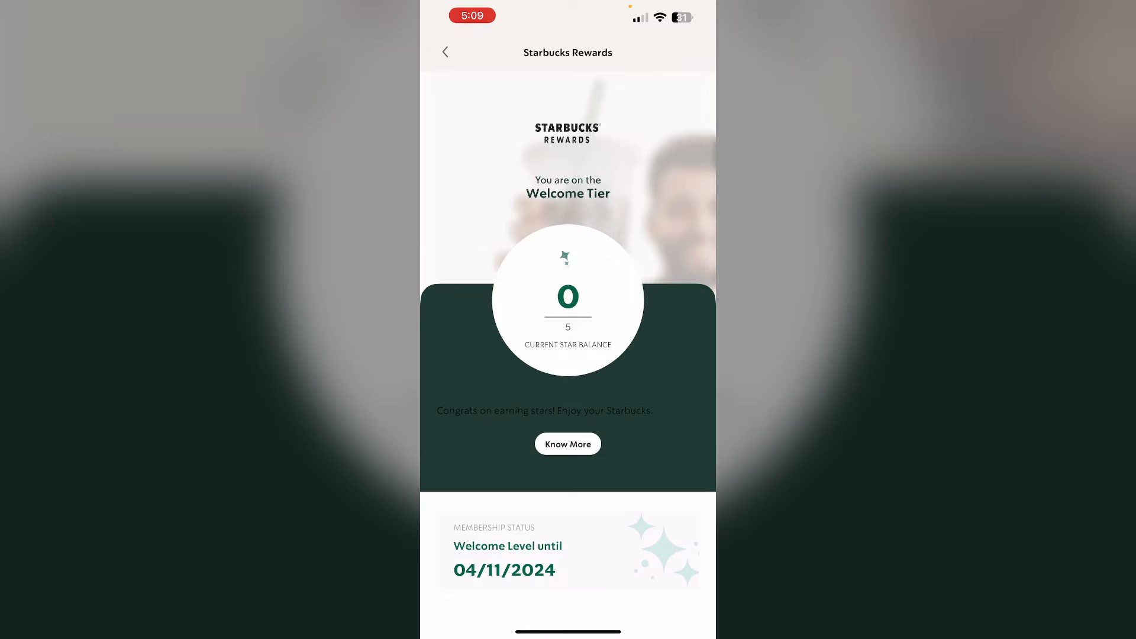
- Go back to the app home feed showing 0/5 stars, then return to the iOS Home Screen
click(445, 52)
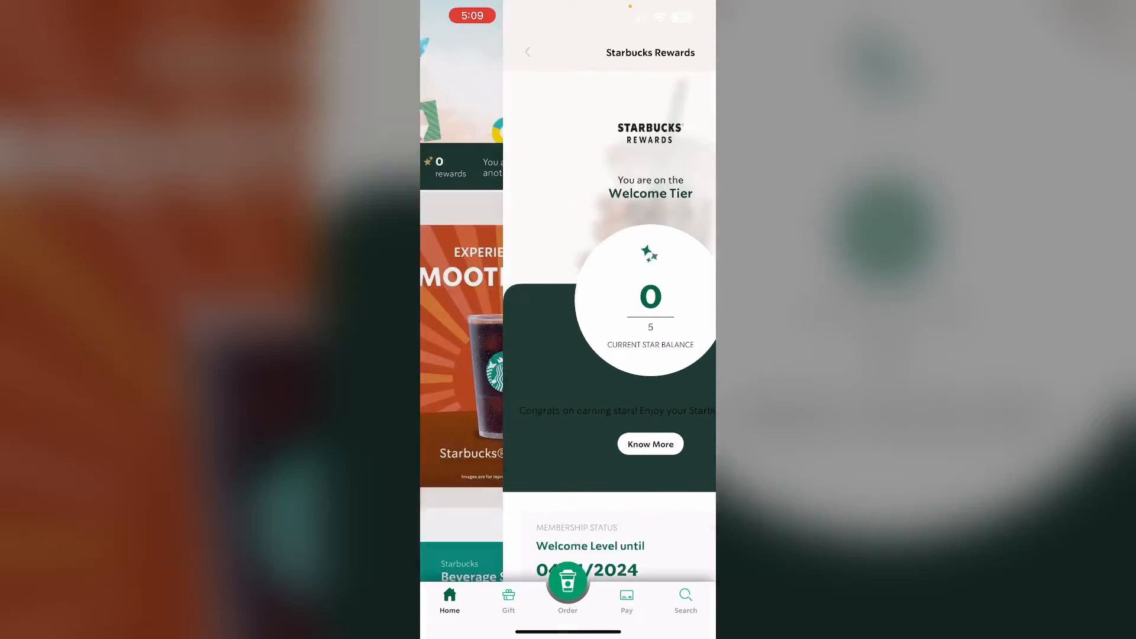
click(527, 52)
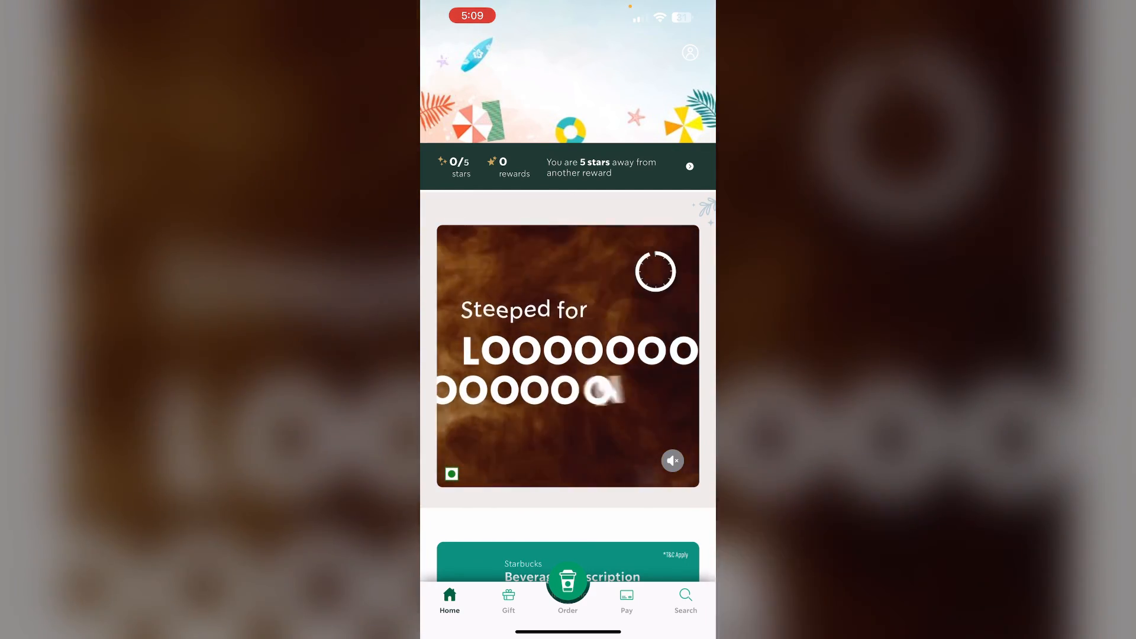
key(home)
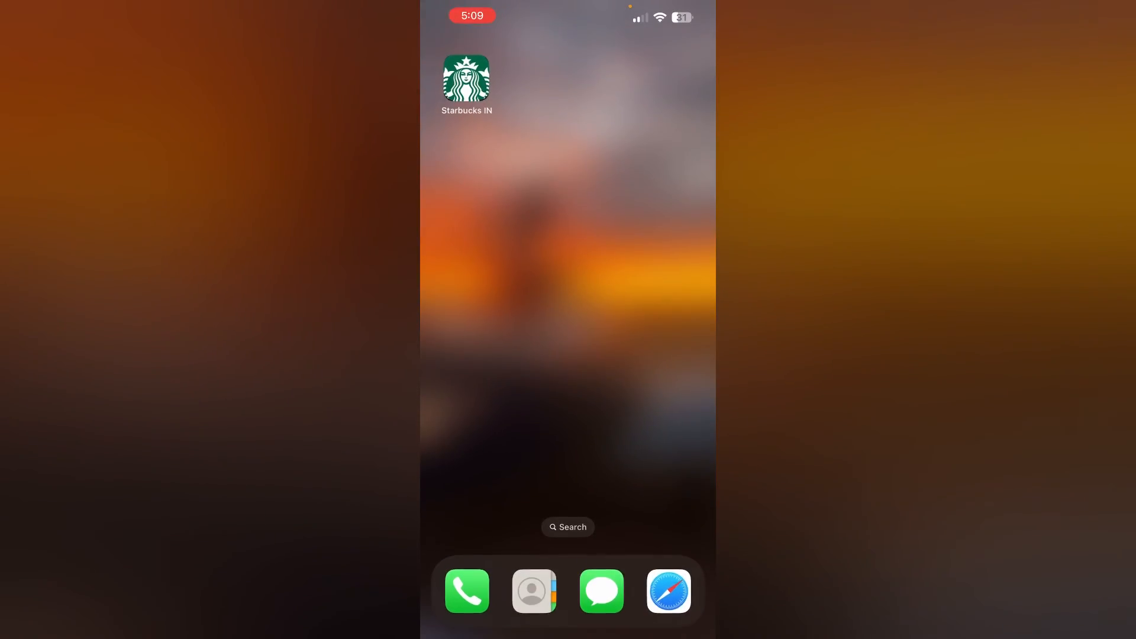